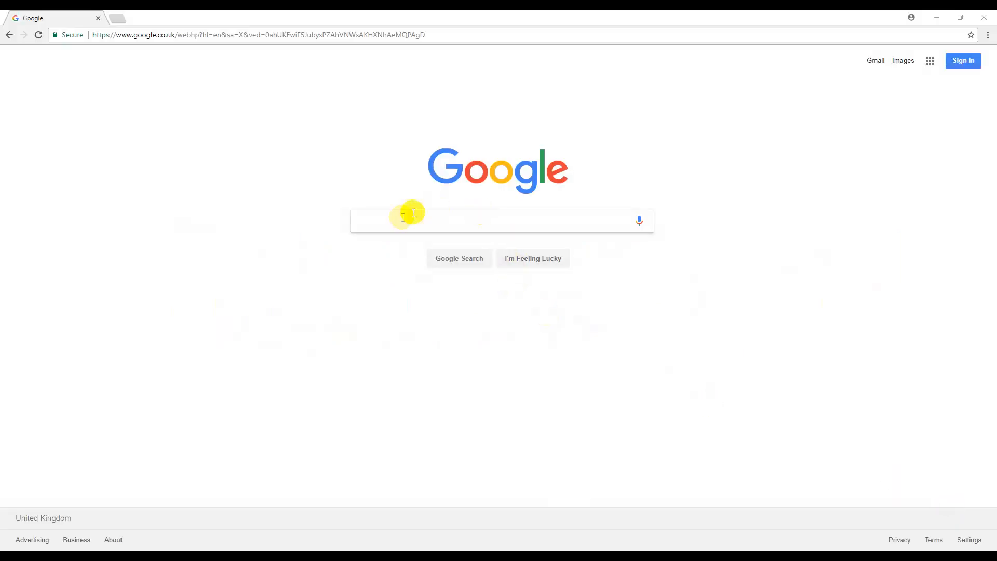
type("B")
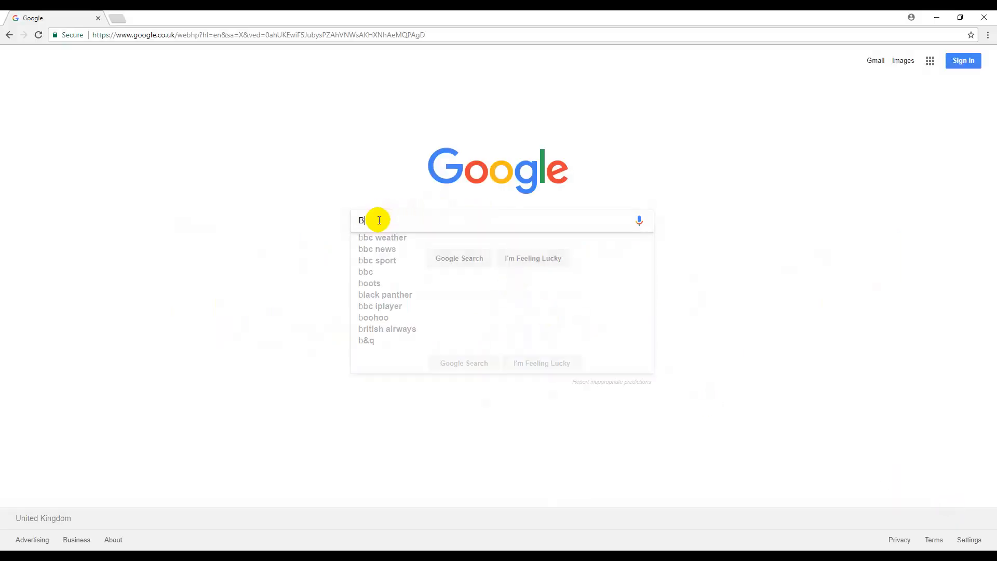
type("ill G")
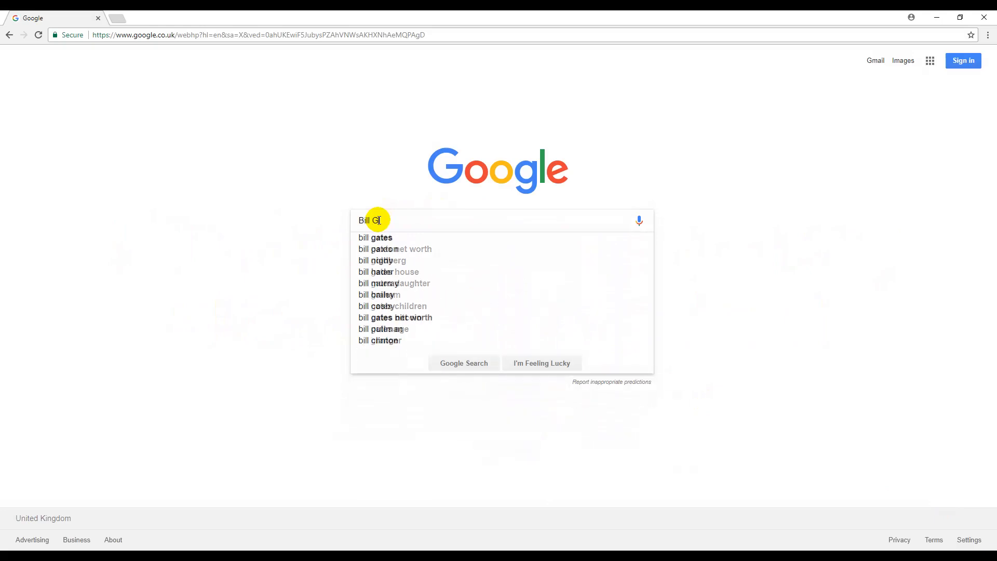